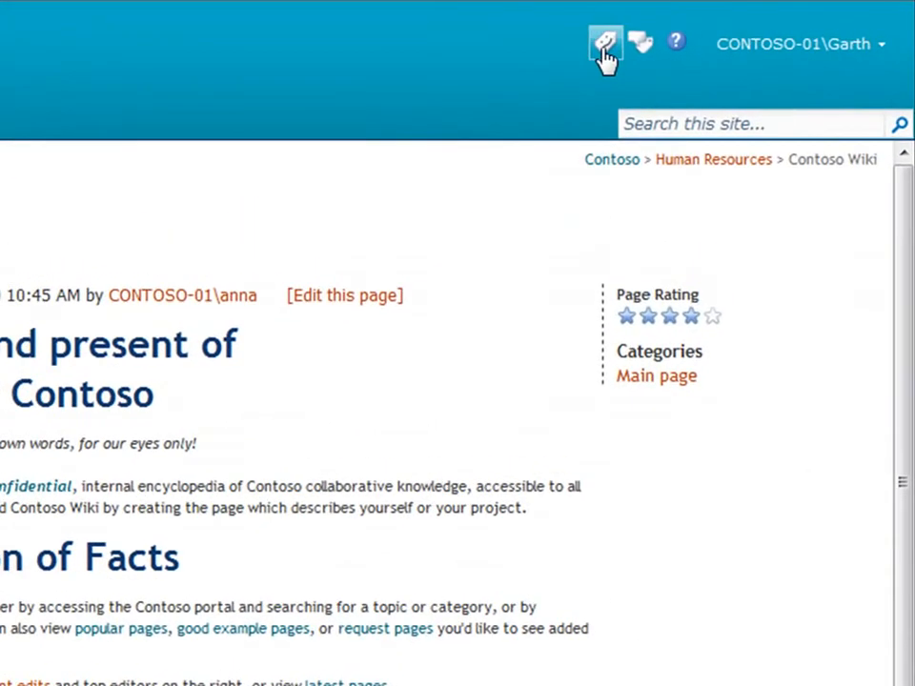
Tag the Contoso Wiki home page with 'I Like It'.
{"action": "left_click", "coordinate": [605, 43]}
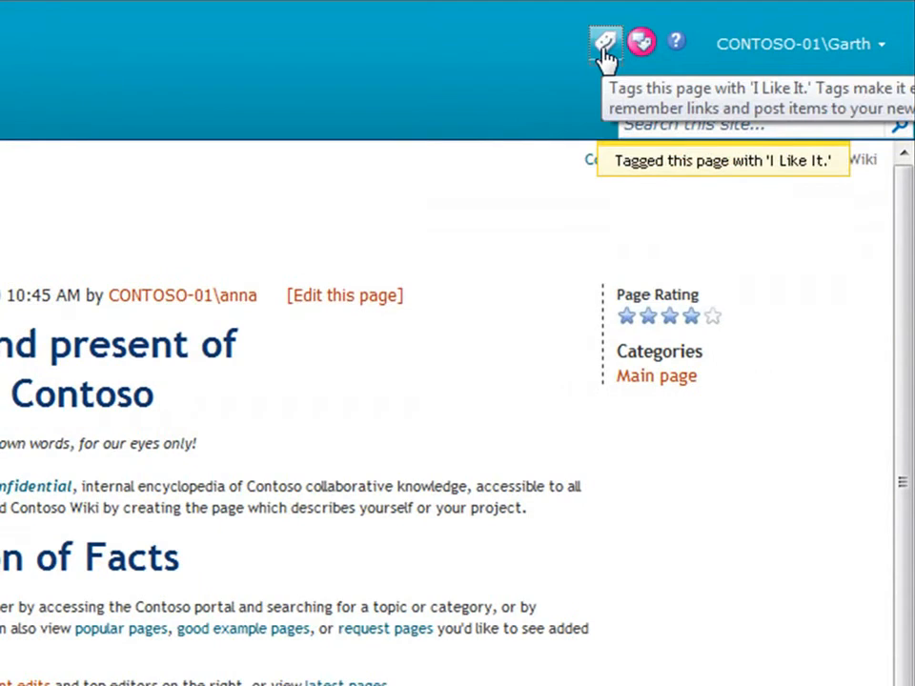
{"action": "mouse_move", "coordinate": [571, 119]}
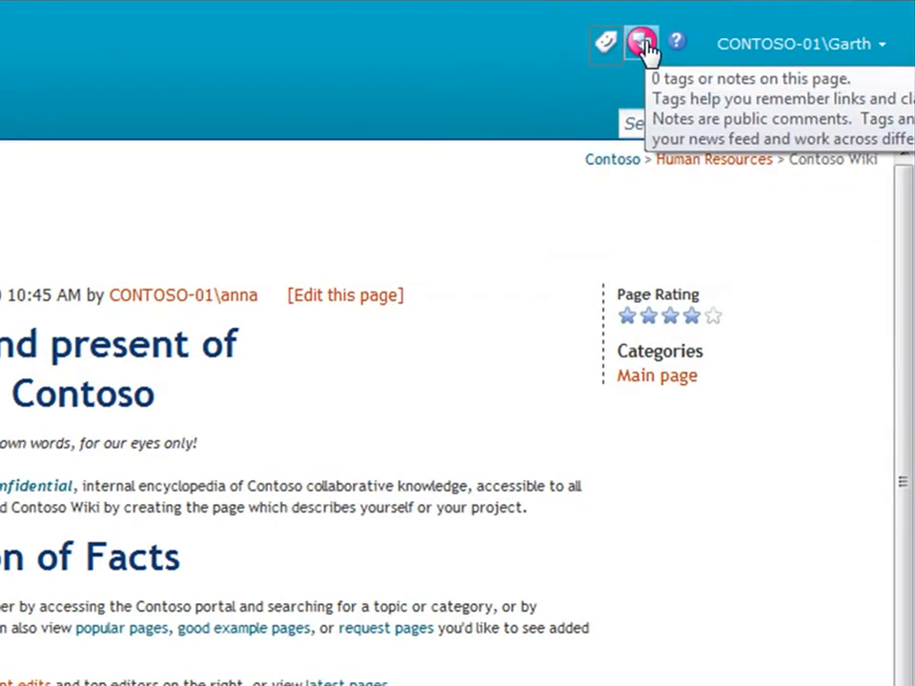
Enter 'Contoso info' after 'I like it;' in the page's My Tags.
{"action": "left_click", "coordinate": [640, 44]}
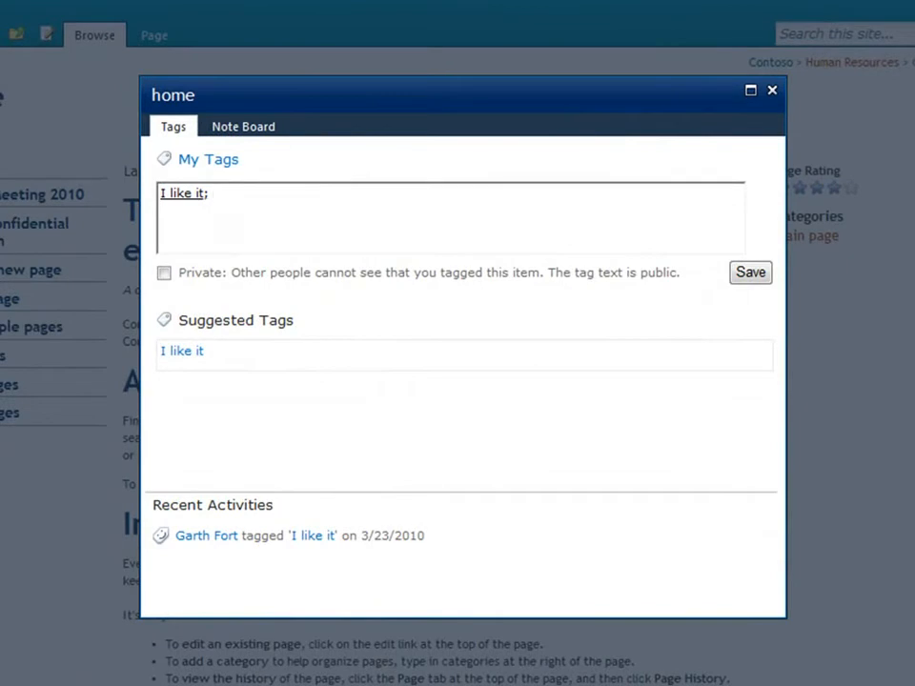
{"action": "type", "text": "Contoso info;"}
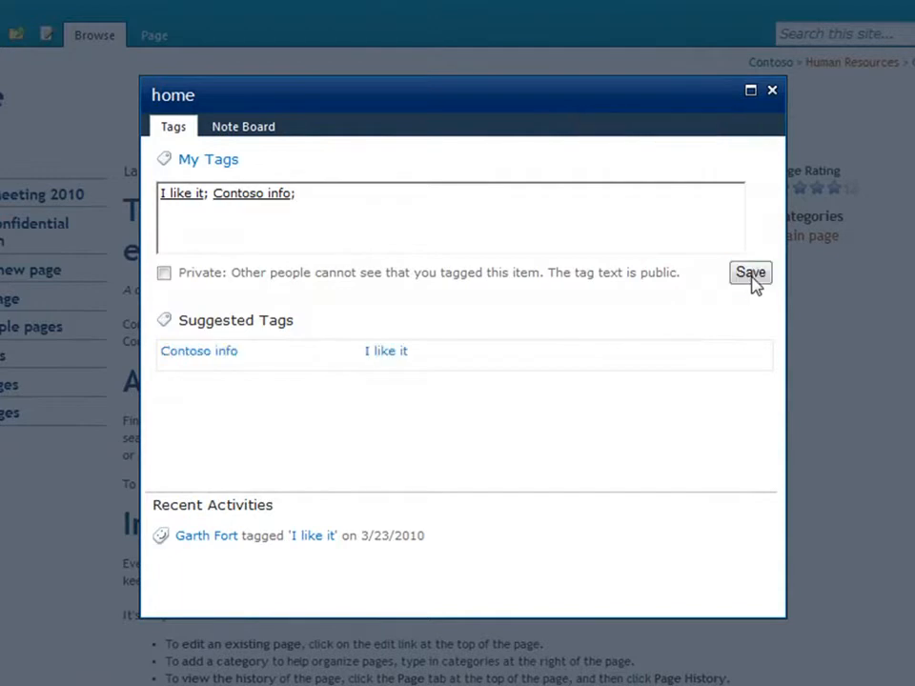
{"action": "mouse_move", "coordinate": [243, 126]}
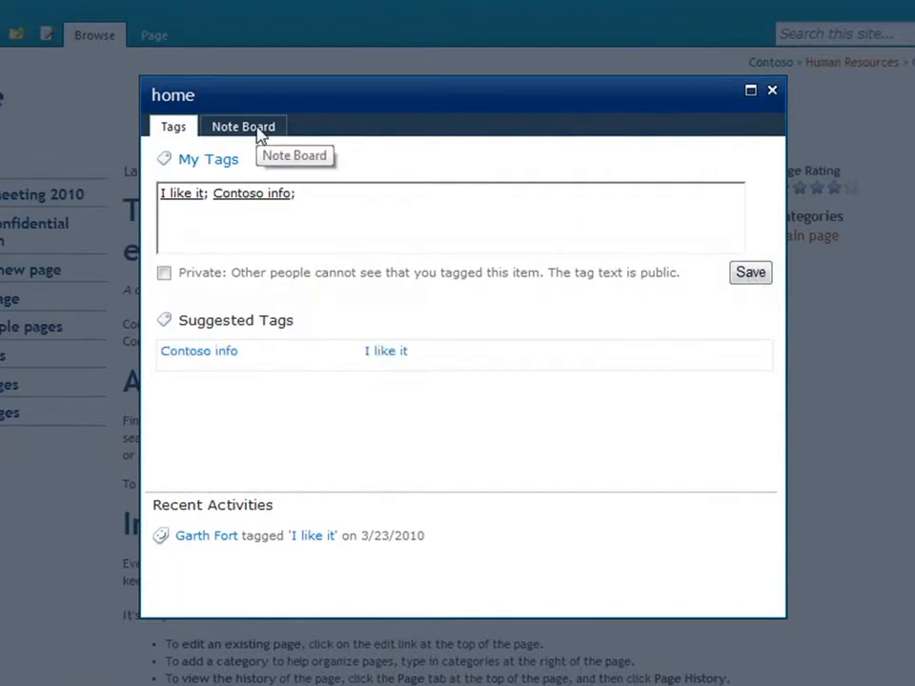
Post a Note Board note calling Contoso Wiki a great project information source.
{"action": "left_click", "coordinate": [243, 125]}
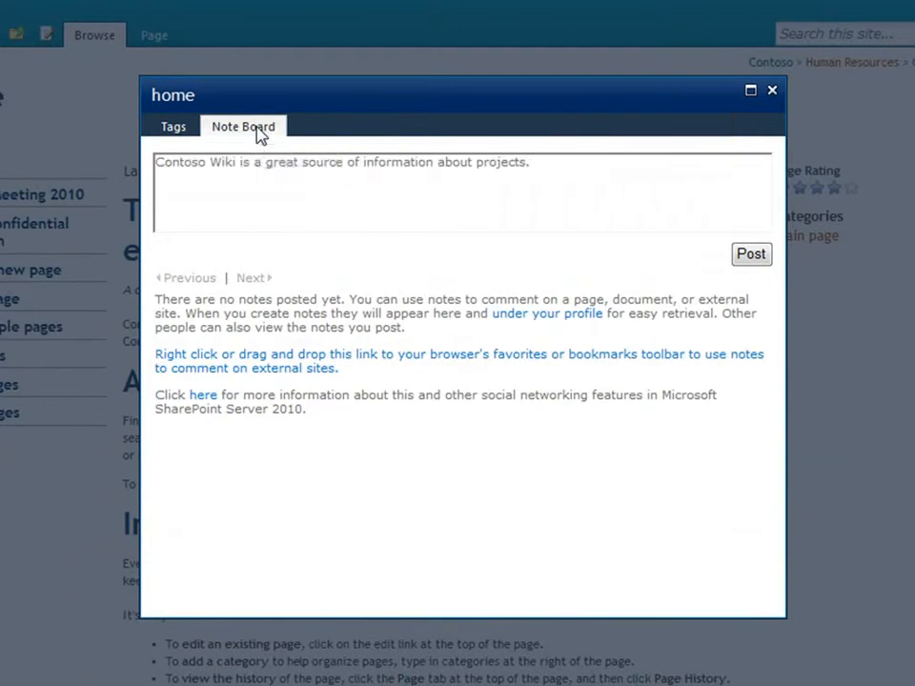
{"action": "mouse_move", "coordinate": [751, 254]}
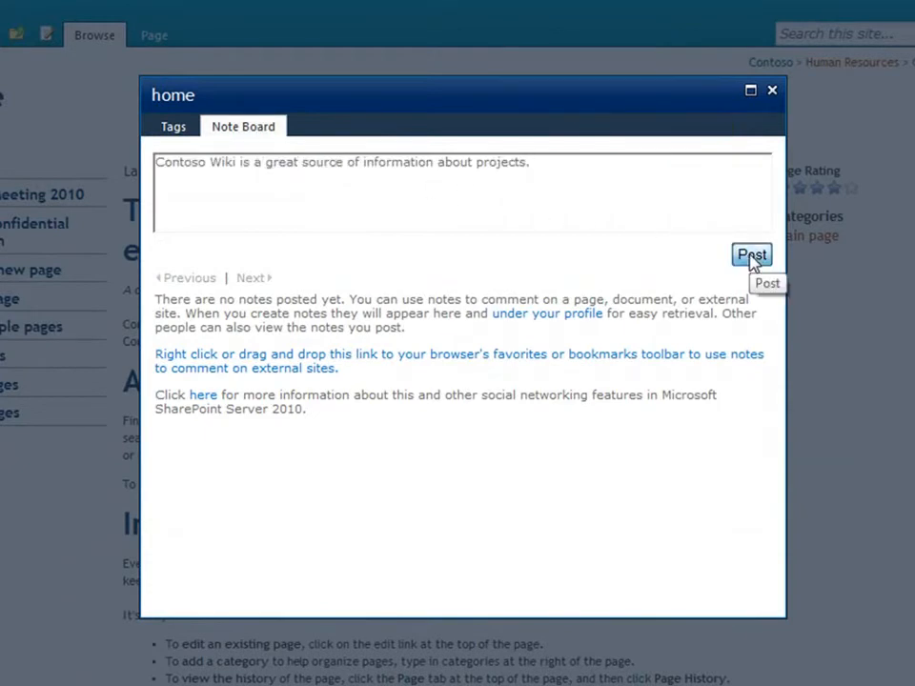
{"action": "left_click", "coordinate": [751, 255]}
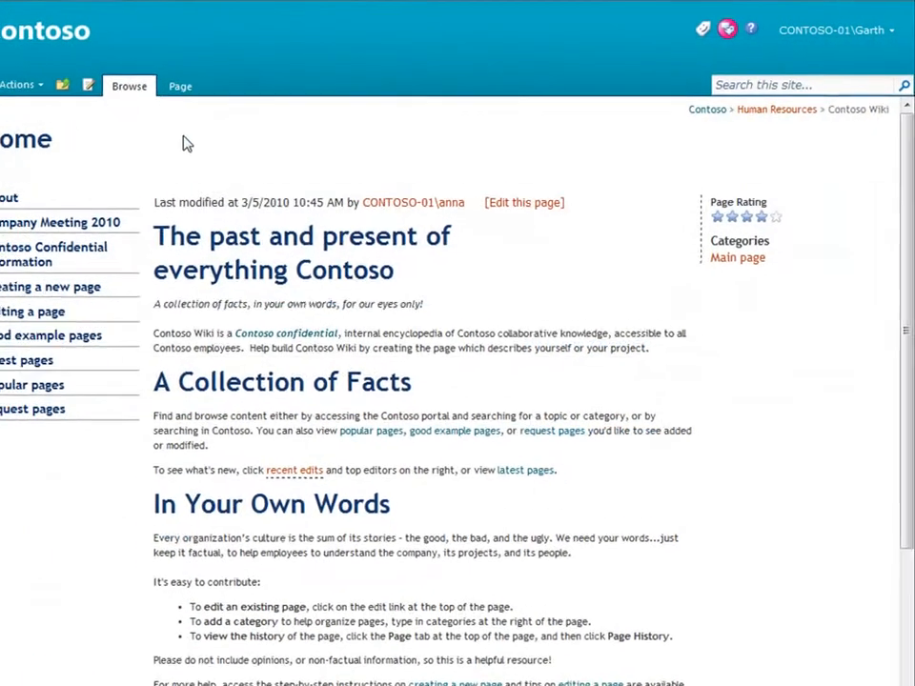
Show the Page ribbon commands, try Alert Me, and close its dialog.
{"action": "left_click", "coordinate": [179, 86]}
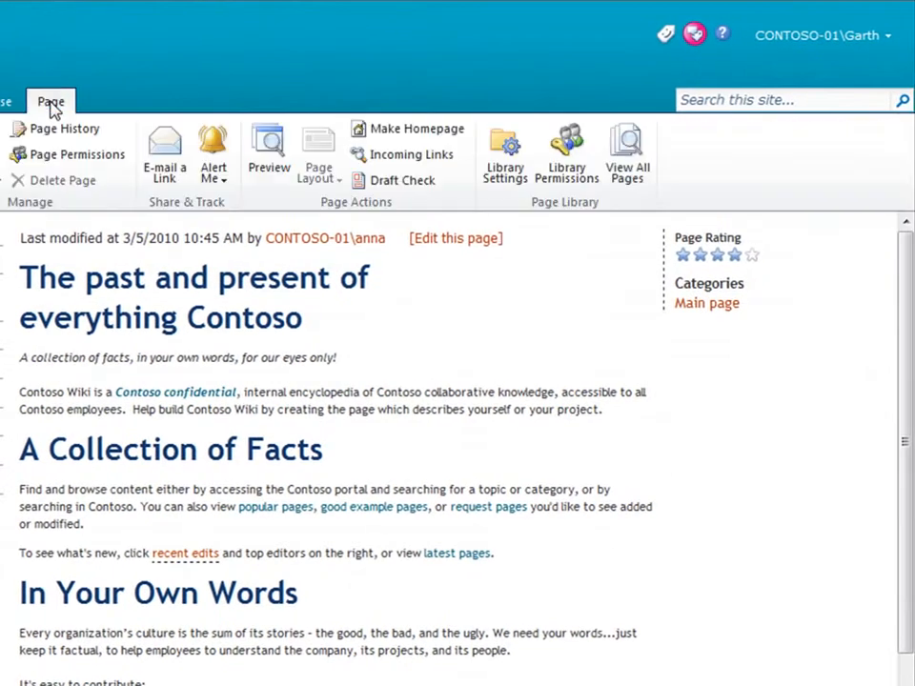
{"action": "mouse_move", "coordinate": [164, 153]}
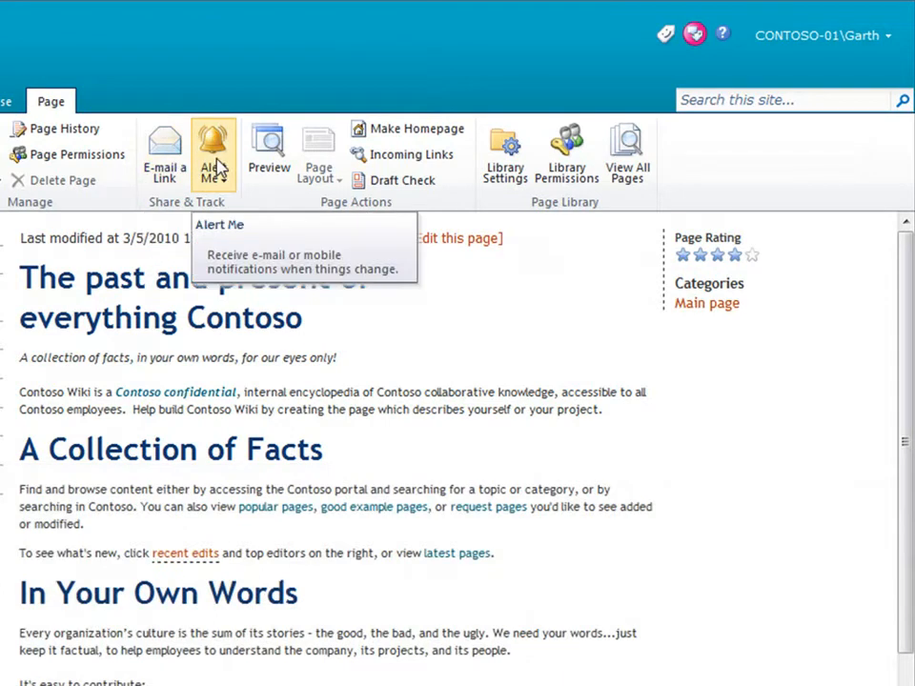
{"action": "left_click", "coordinate": [213, 153]}
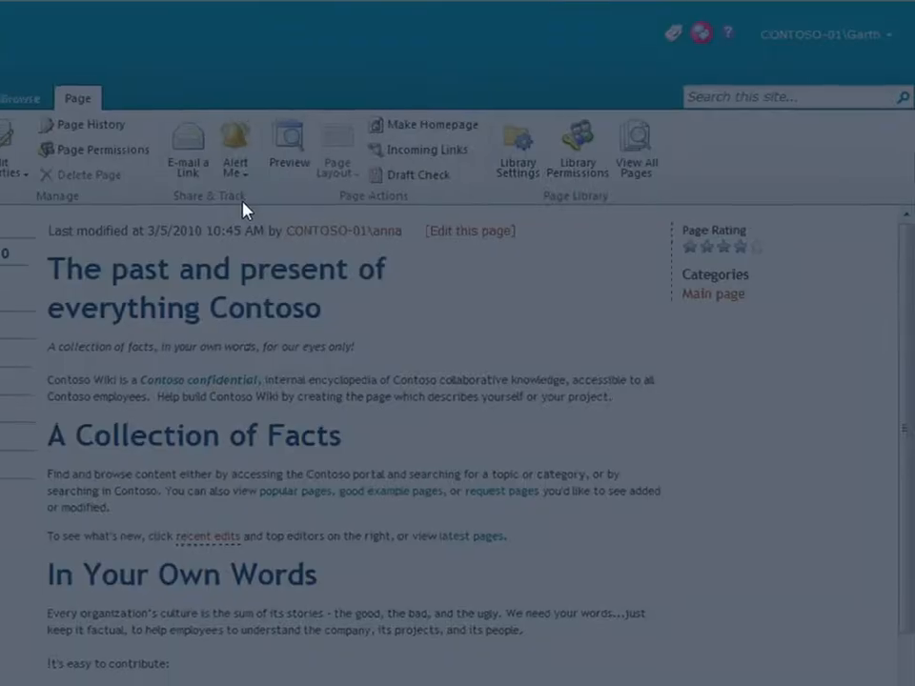
{"action": "left_click", "coordinate": [235, 143]}
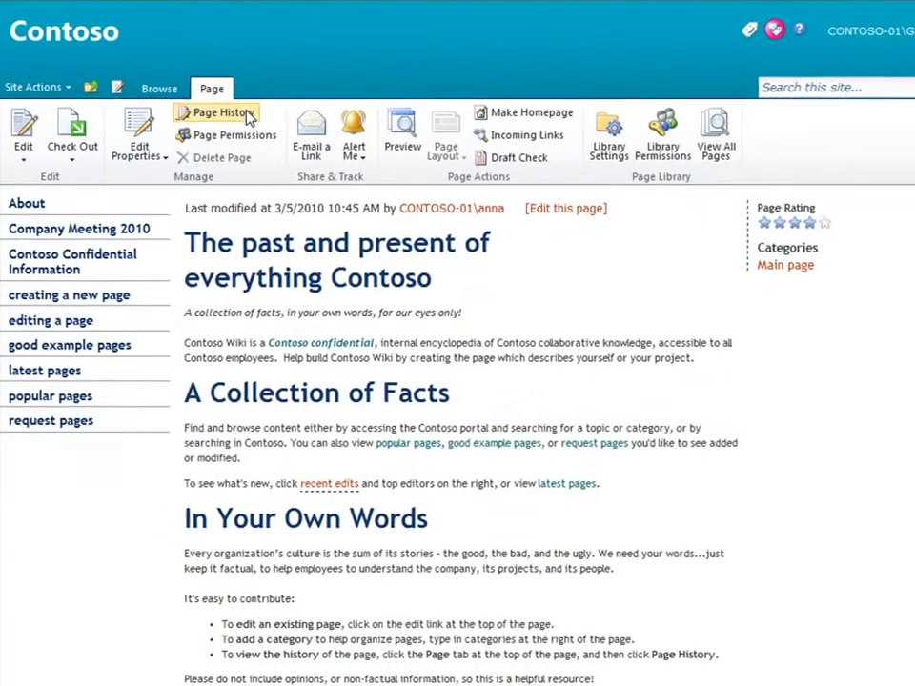
Open Page History and compare version 11.0 against version 8.0.
{"action": "left_click", "coordinate": [216, 112]}
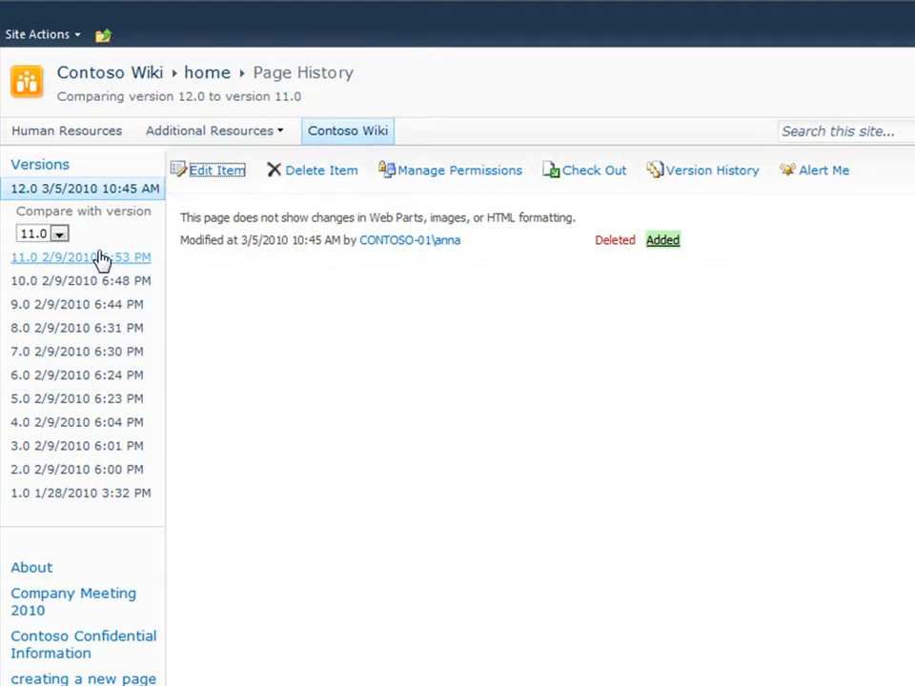
{"action": "left_click", "coordinate": [80, 257]}
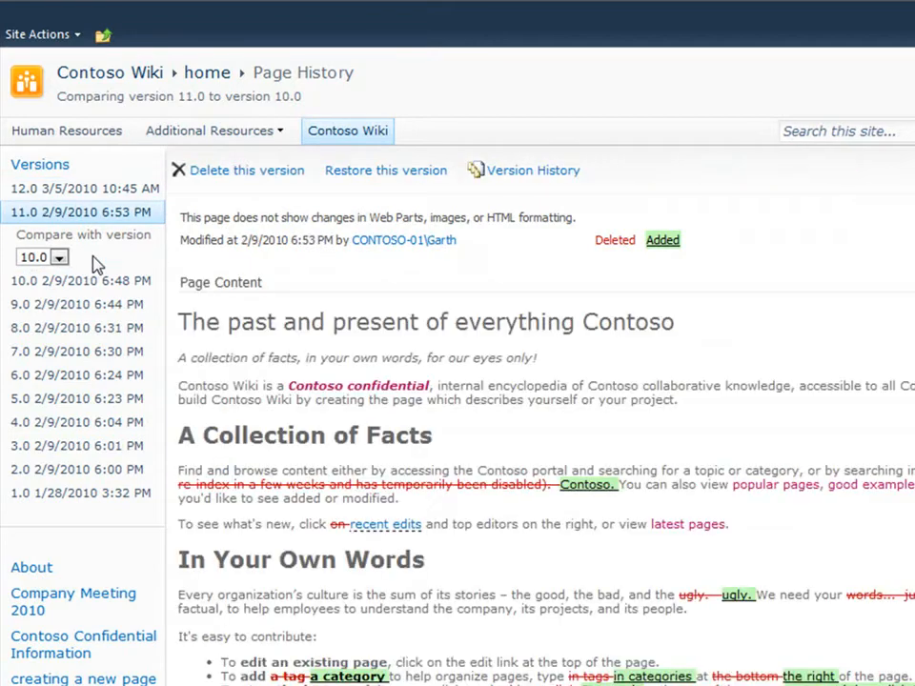
{"action": "mouse_move", "coordinate": [245, 170]}
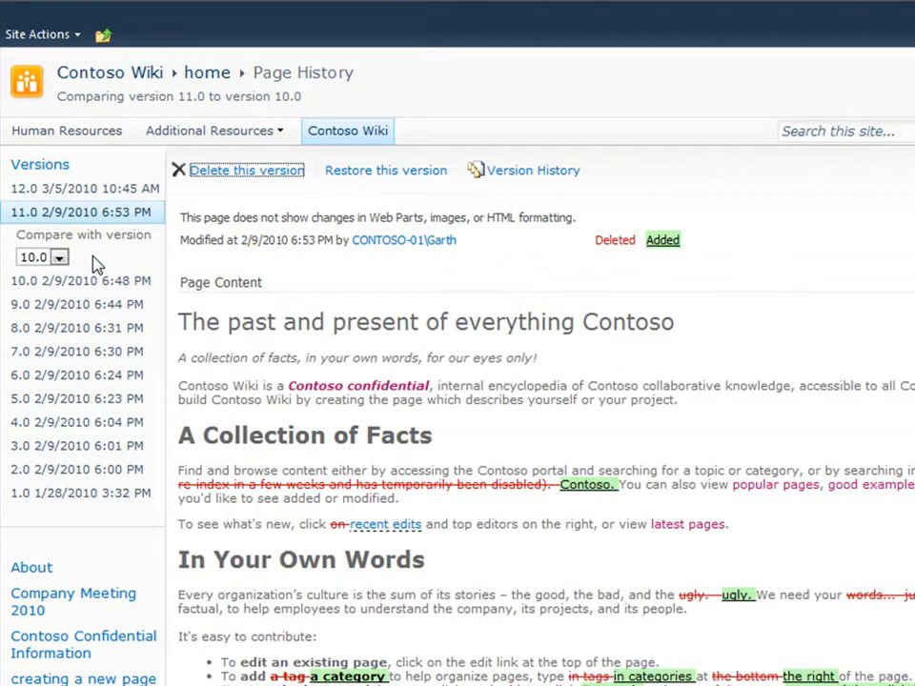
{"action": "left_click", "coordinate": [59, 257]}
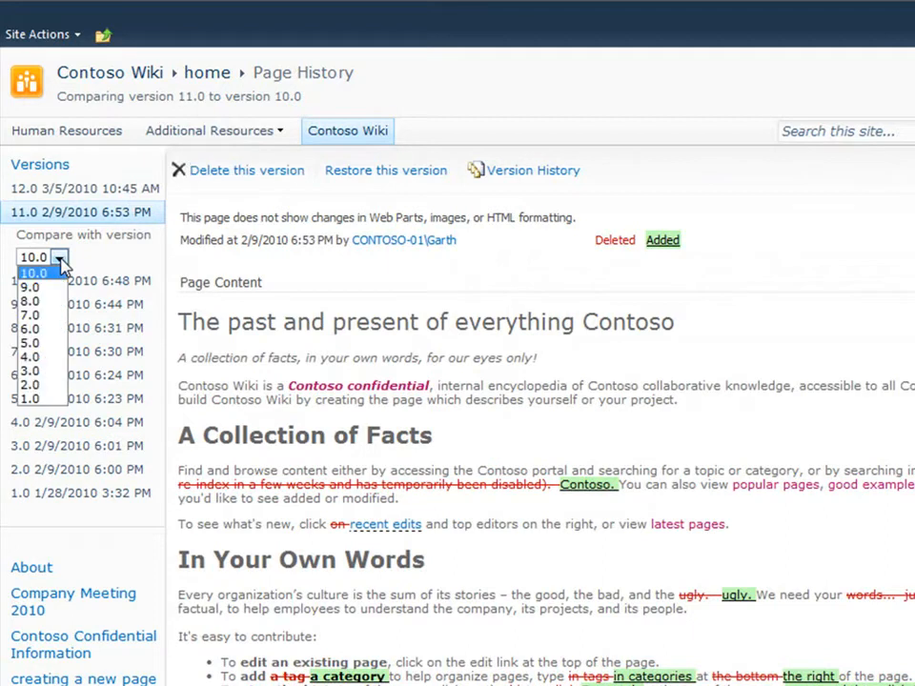
{"action": "mouse_move", "coordinate": [38, 300]}
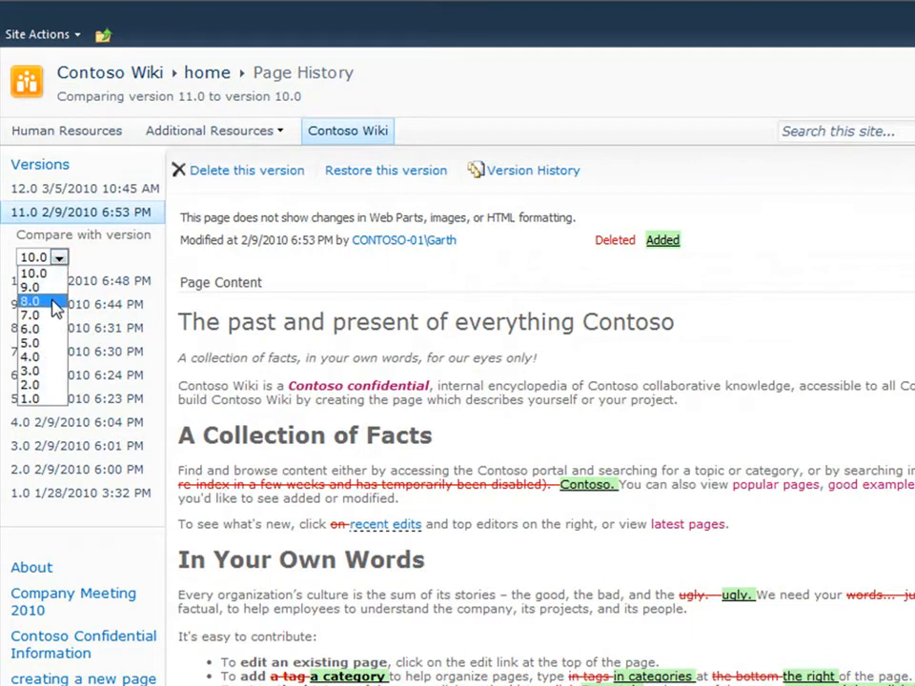
{"action": "left_click", "coordinate": [29, 300]}
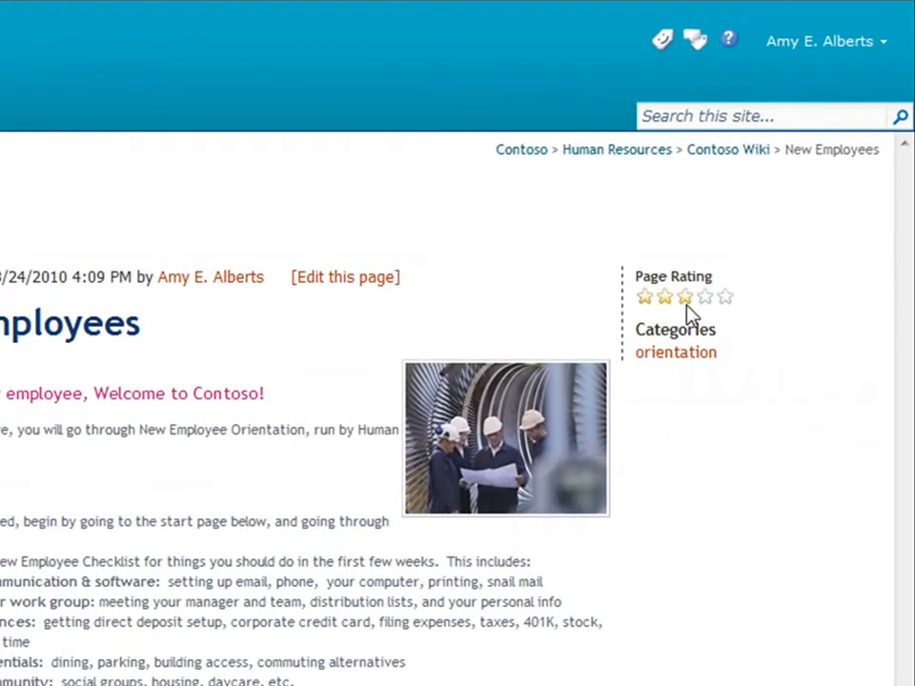
{"action": "mouse_move", "coordinate": [684, 296]}
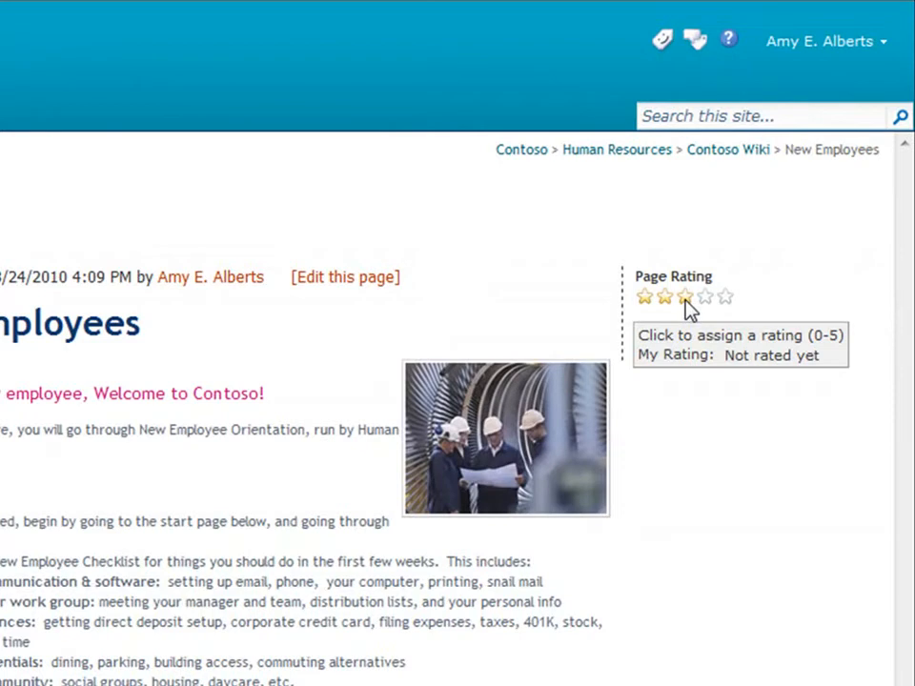
Rate the New Employees wiki page three stars under Page Rating.
{"action": "left_click", "coordinate": [685, 296]}
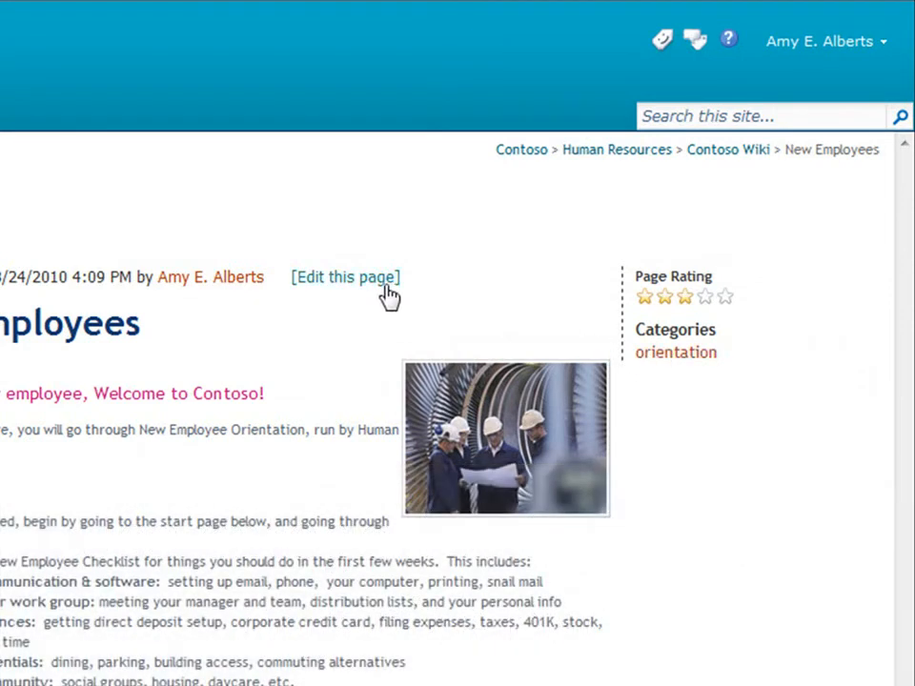
Edit the New Employees page and enter 'Contoso info' after 'orientation;' in Categories.
{"action": "left_click", "coordinate": [345, 276]}
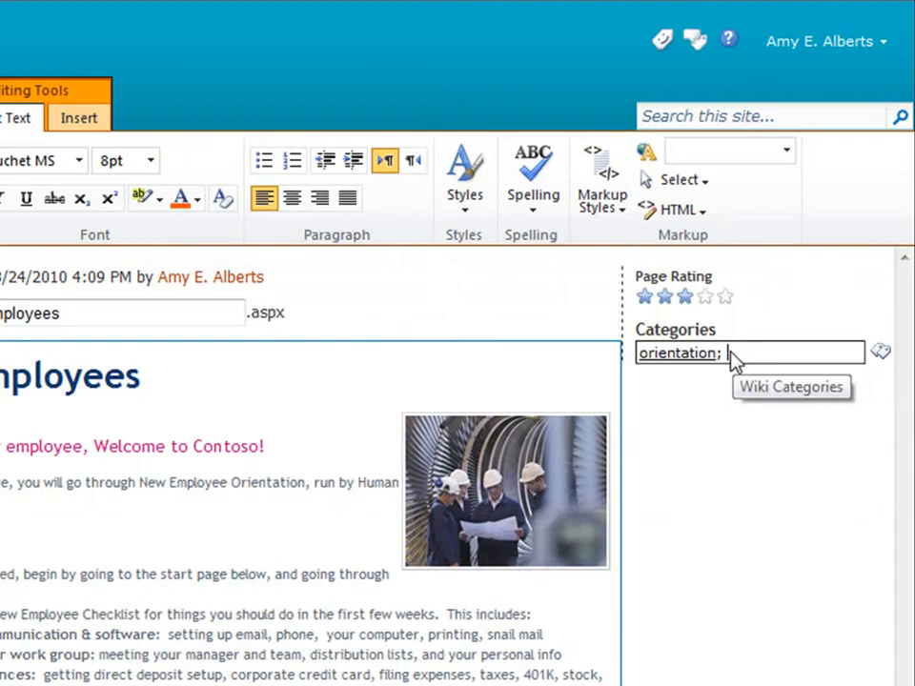
{"action": "type", "text": "Co"}
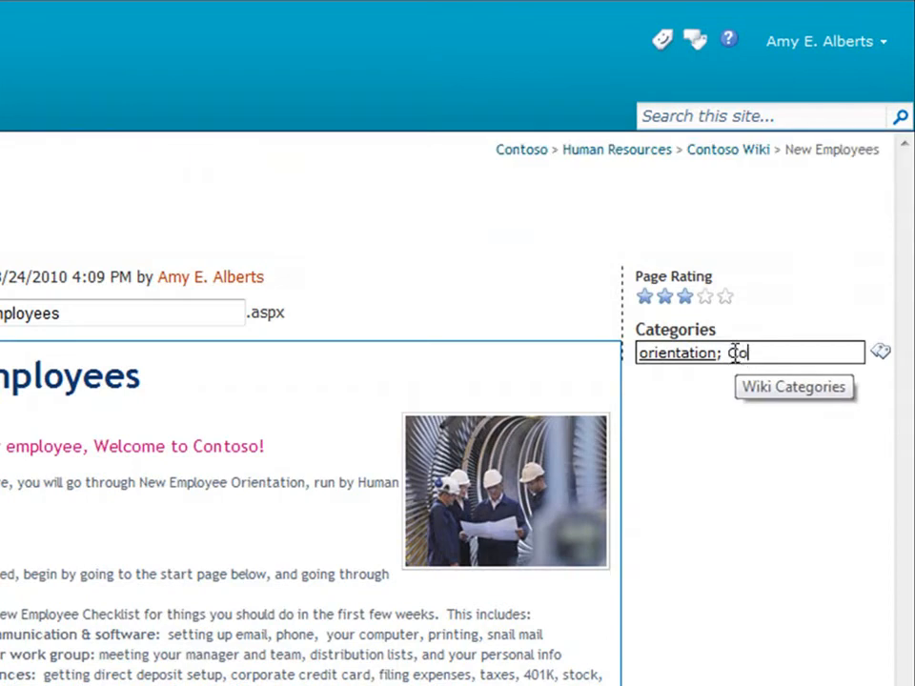
{"action": "type", "text": "ntoso"}
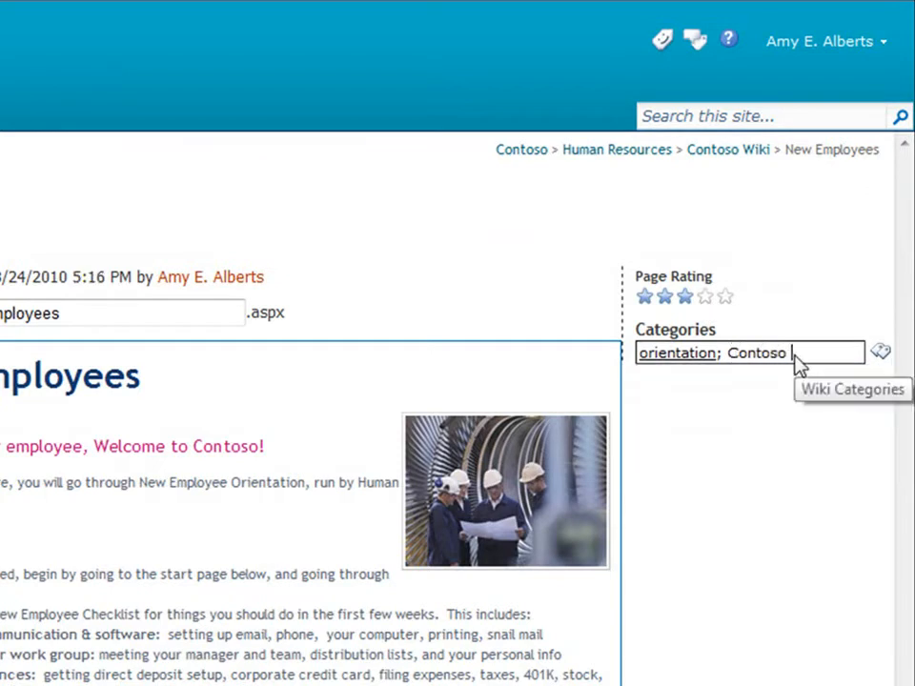
{"action": "type", "text": "info"}
{"action": "type", "text": "[["}
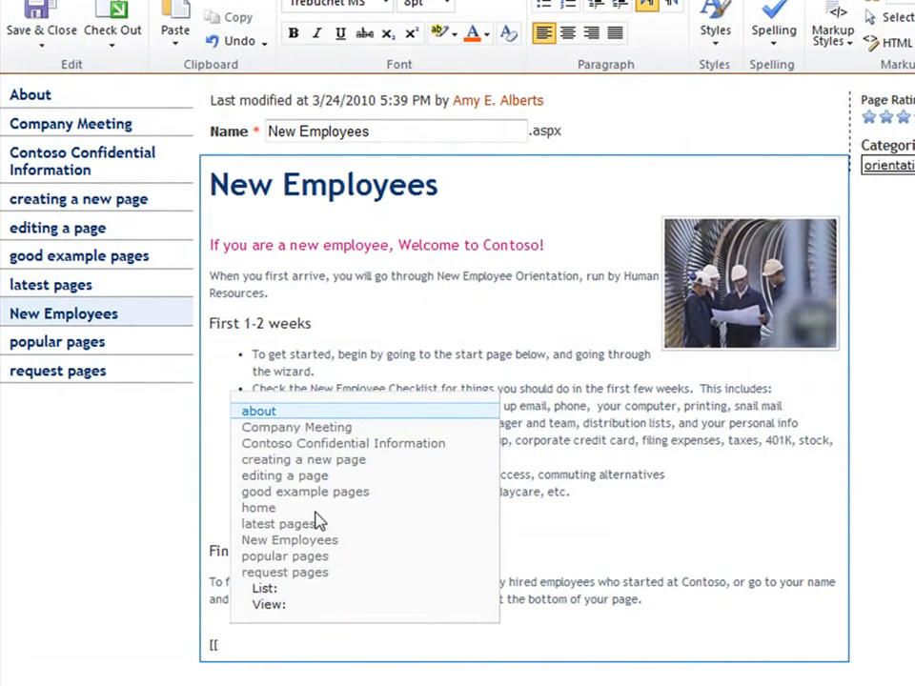
{"action": "mouse_move", "coordinate": [319, 522]}
{"action": "type", "text": "home]]"}
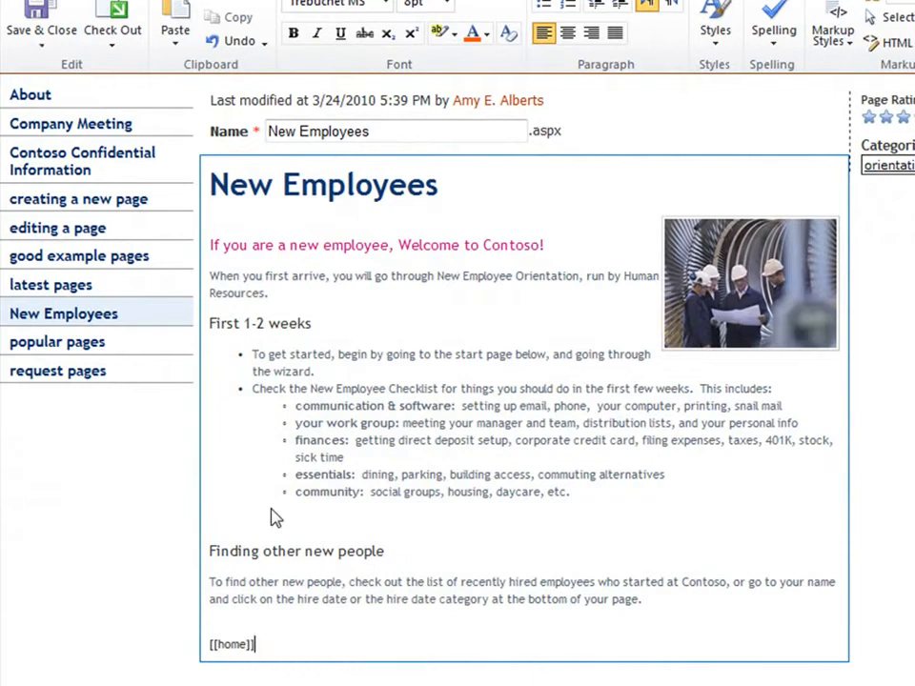
{"action": "mouse_move", "coordinate": [312, 392]}
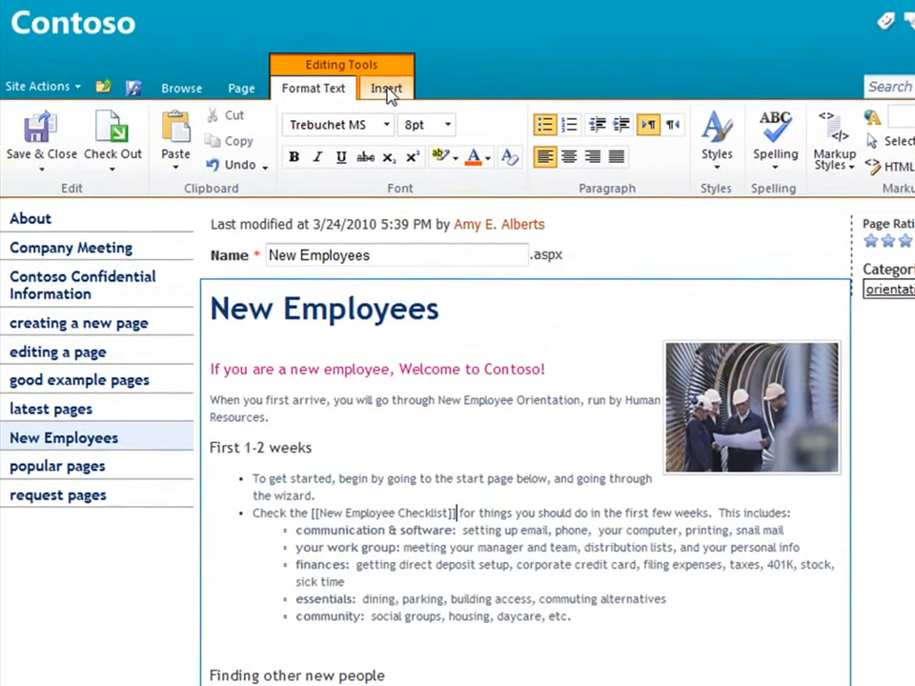
Build the checklist page with bullet items and a [[home]] link using the Insert options.
{"action": "left_click", "coordinate": [386, 87]}
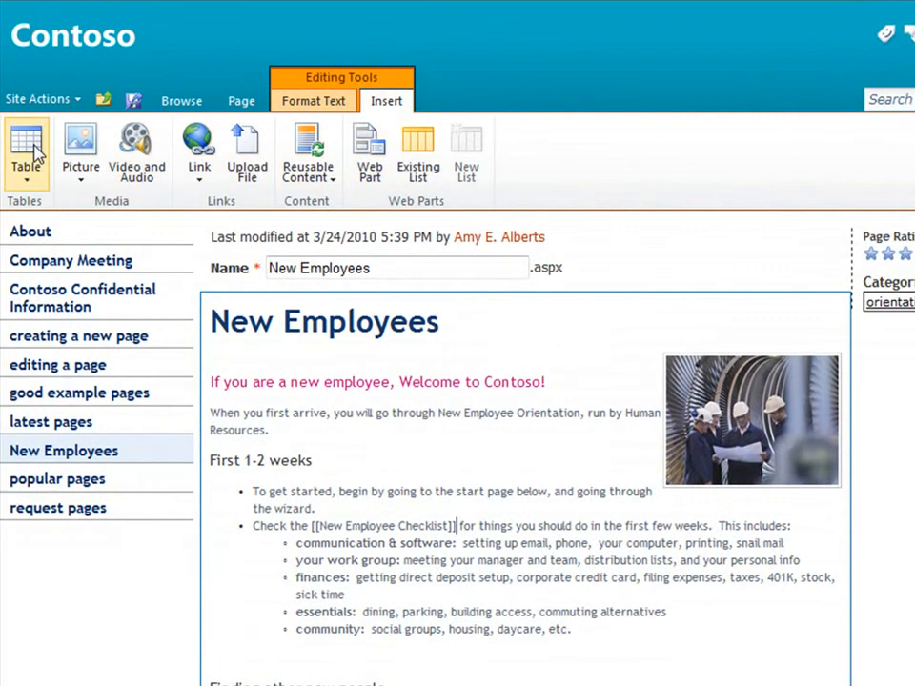
{"action": "mouse_move", "coordinate": [80, 148]}
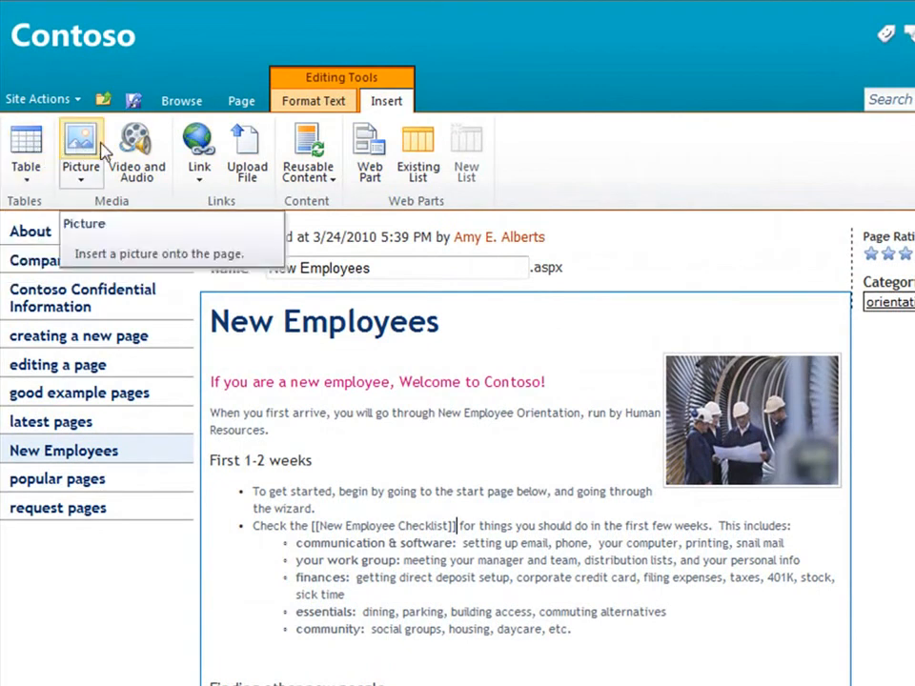
{"action": "mouse_move", "coordinate": [199, 148]}
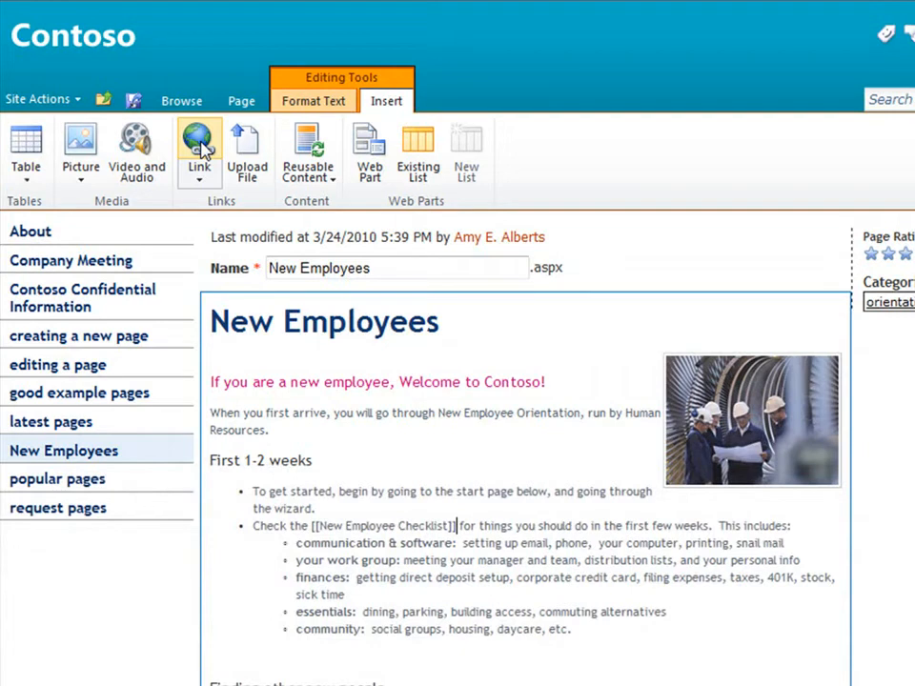
{"action": "mouse_move", "coordinate": [198, 143]}
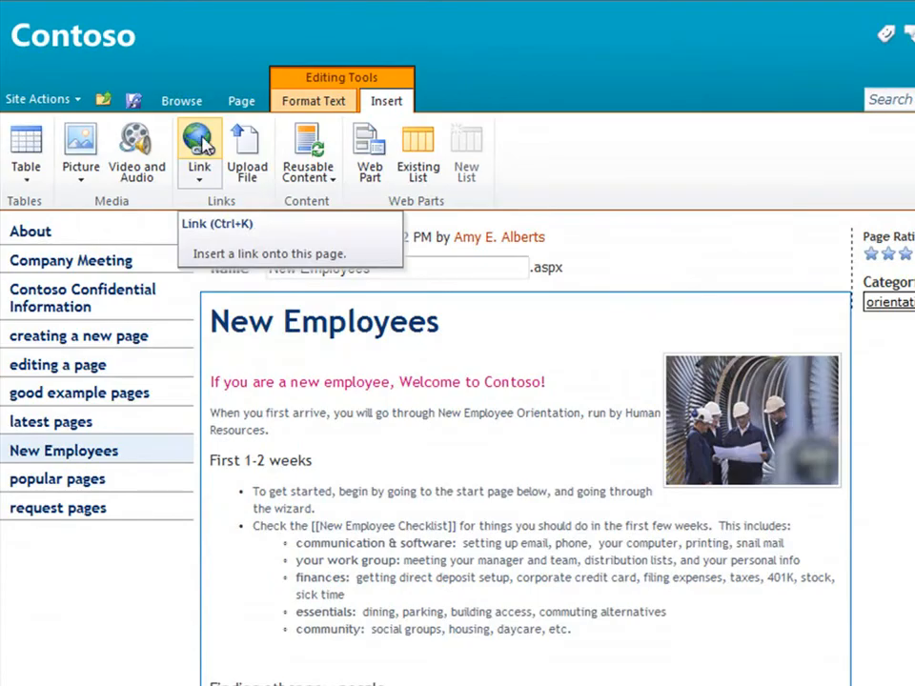
{"action": "left_click", "coordinate": [242, 100]}
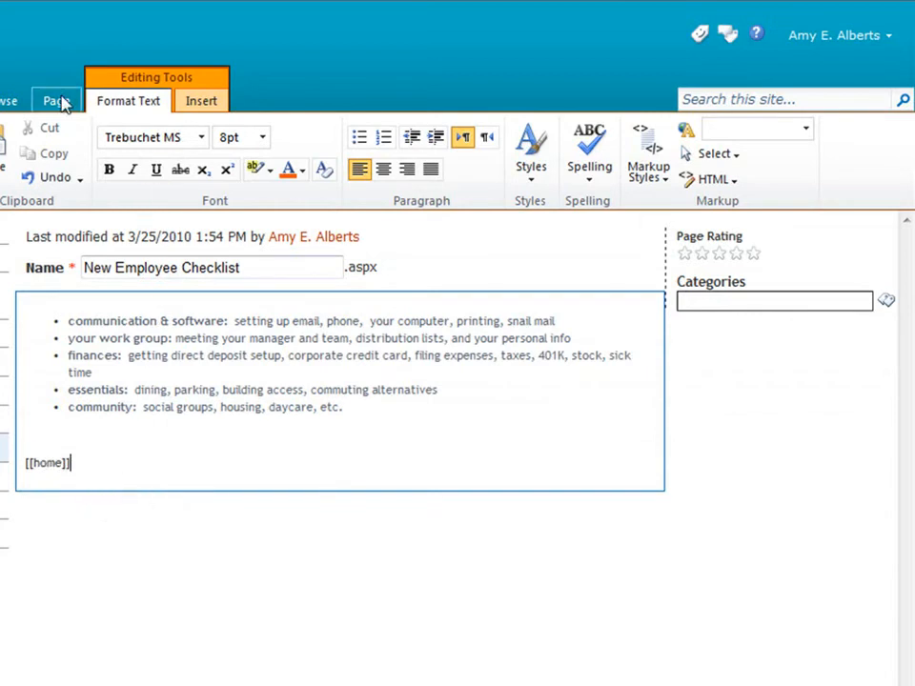
Apply the Basic Project Page layout to the New Employee Checklist page.
{"action": "left_click", "coordinate": [56, 100]}
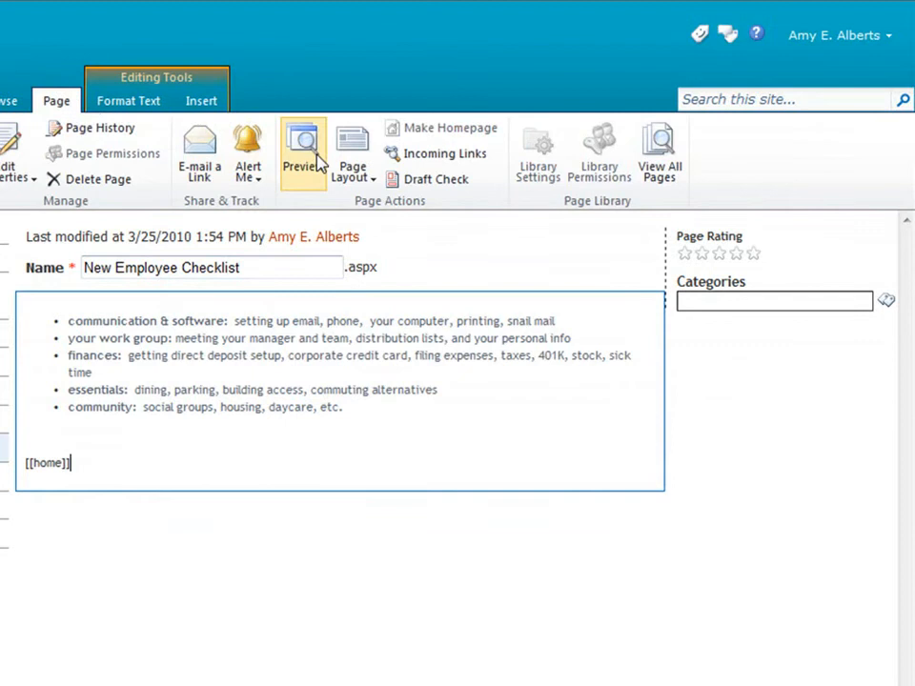
{"action": "left_click", "coordinate": [353, 152]}
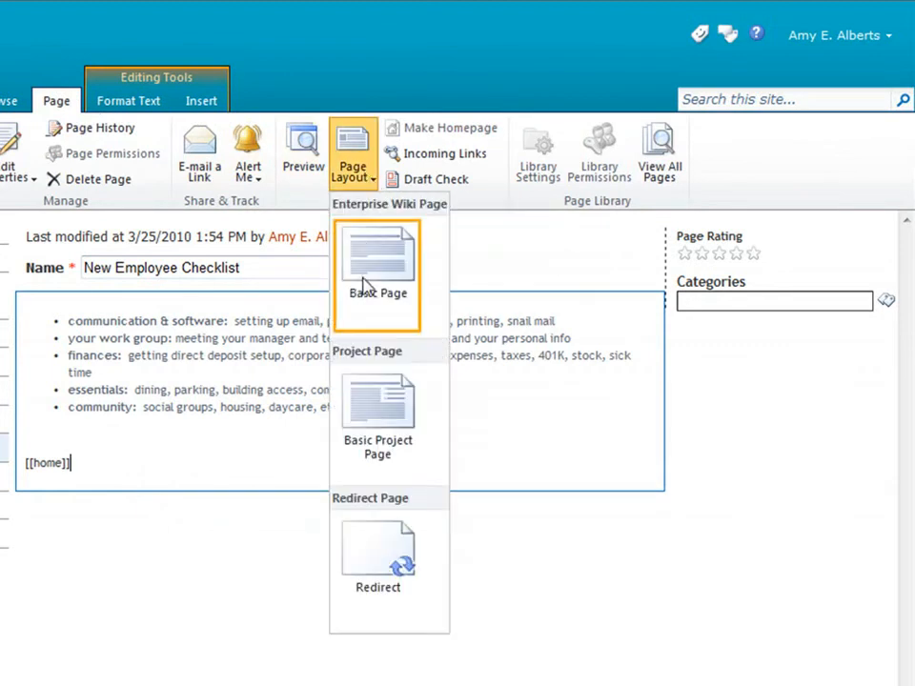
{"action": "left_click", "coordinate": [377, 400]}
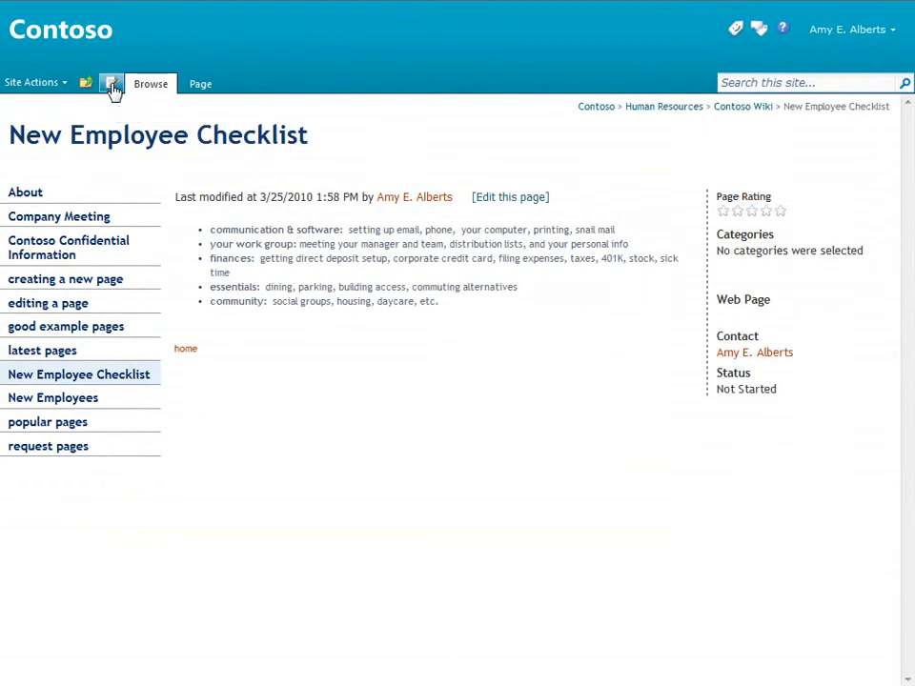
{"action": "mouse_move", "coordinate": [110, 86]}
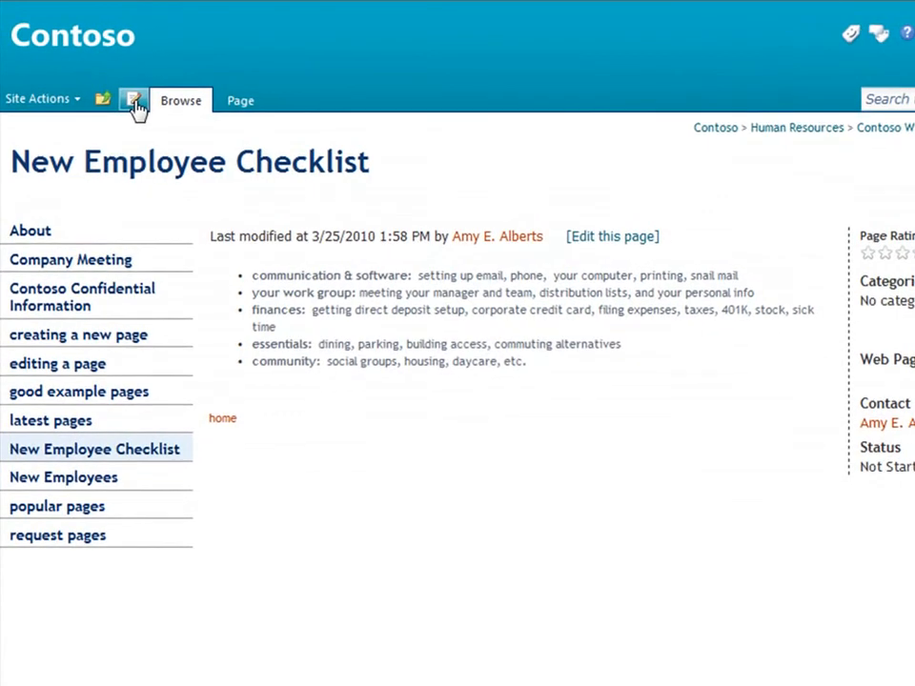
Edit the checklist page and browse the web part gallery to Social Collaboration.
{"action": "left_click", "coordinate": [134, 100]}
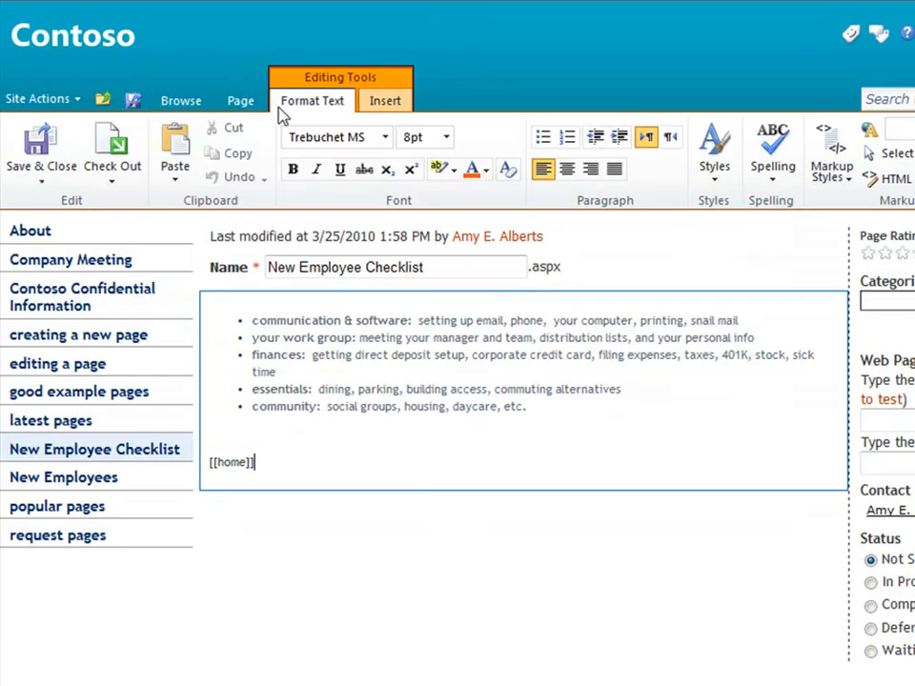
{"action": "left_click", "coordinate": [385, 101]}
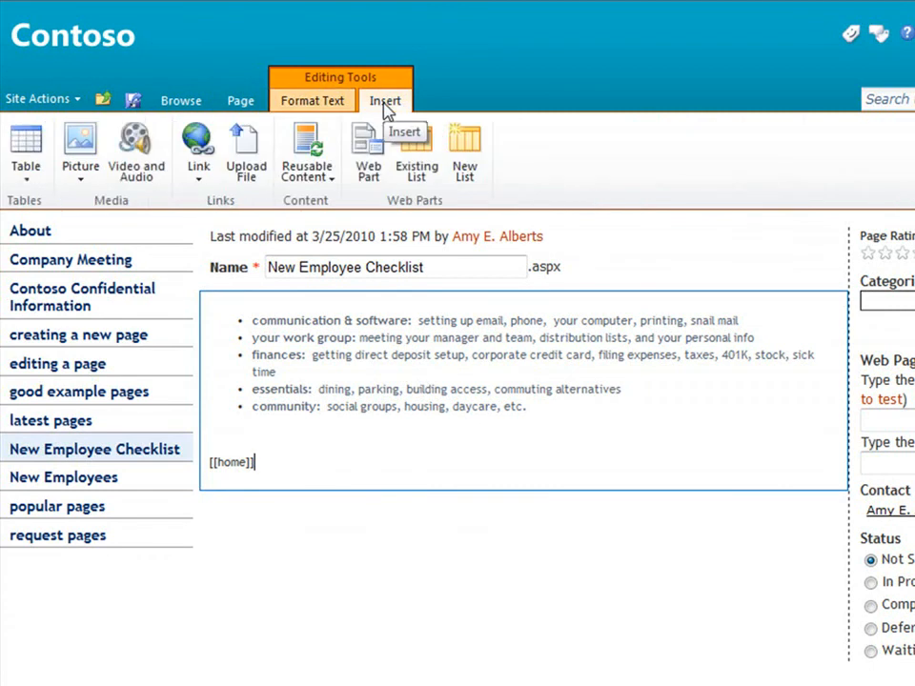
{"action": "left_click", "coordinate": [368, 152]}
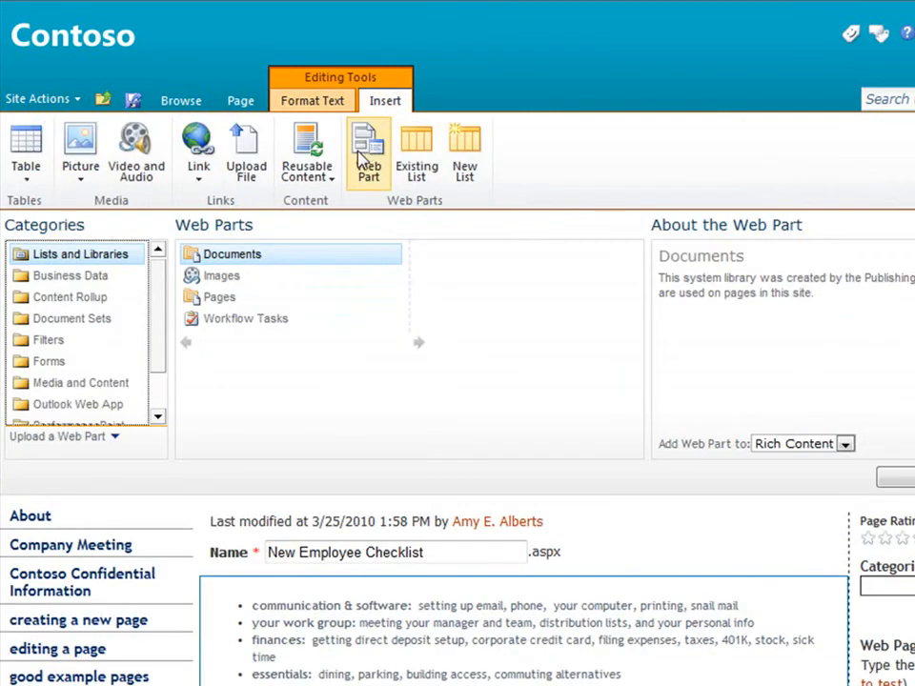
{"action": "mouse_move", "coordinate": [155, 291]}
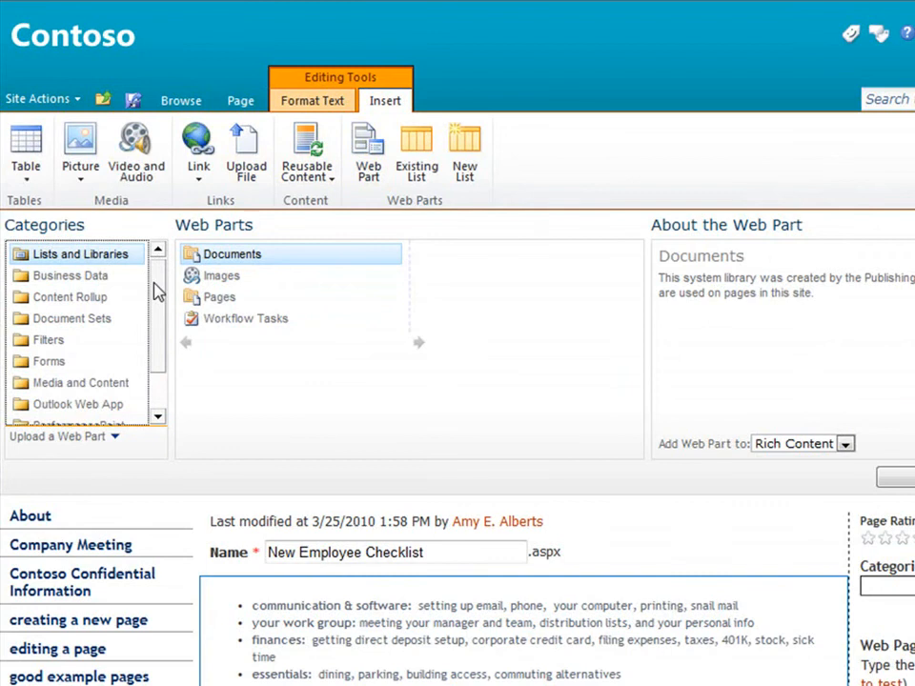
{"action": "scroll", "scroll_direction": "down", "scroll_amount": 3}
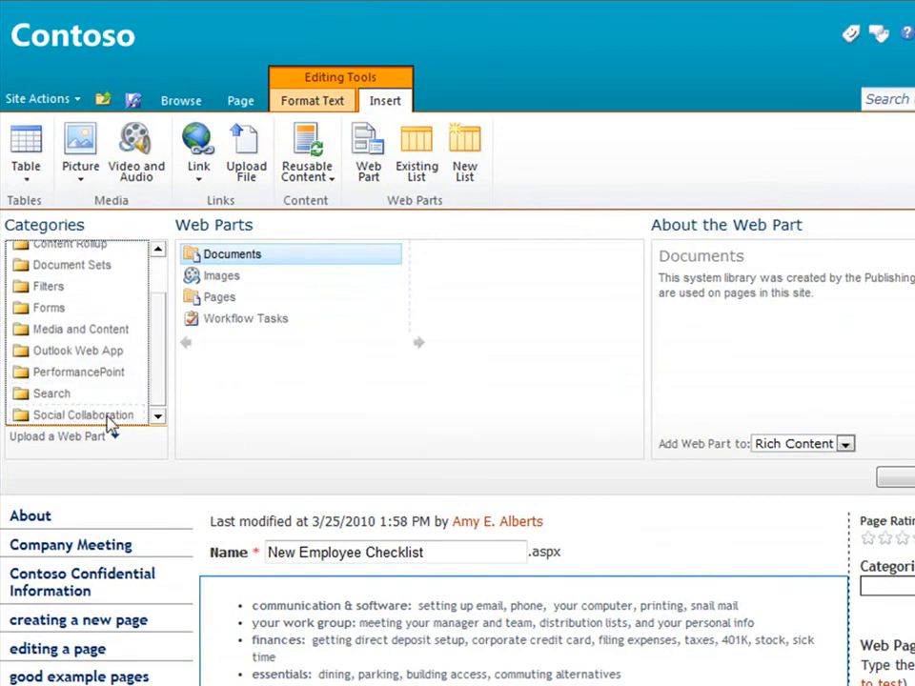
{"action": "left_click", "coordinate": [82, 414]}
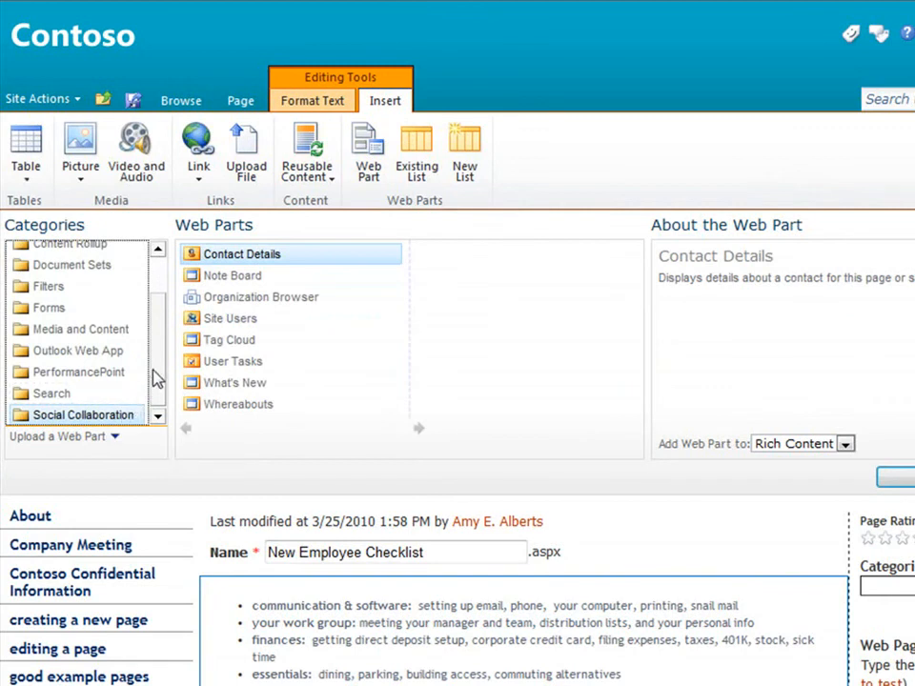
{"action": "mouse_move", "coordinate": [233, 275]}
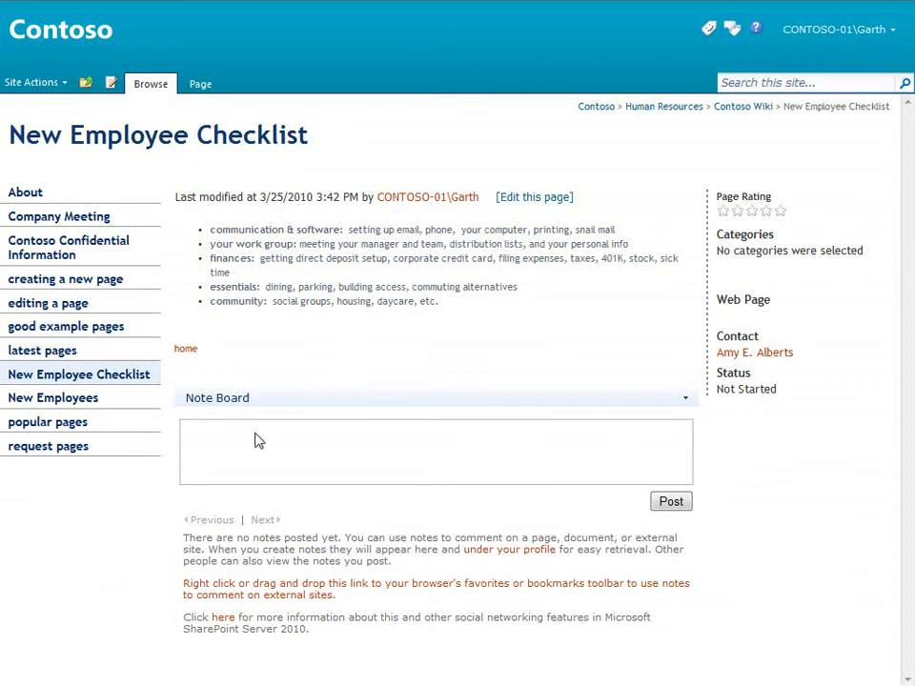
Post the note 'This is a great start, but we need some more detail and some links, please.'.
{"action": "type", "text": "This is a great start, but we need some more detail and some links, please."}
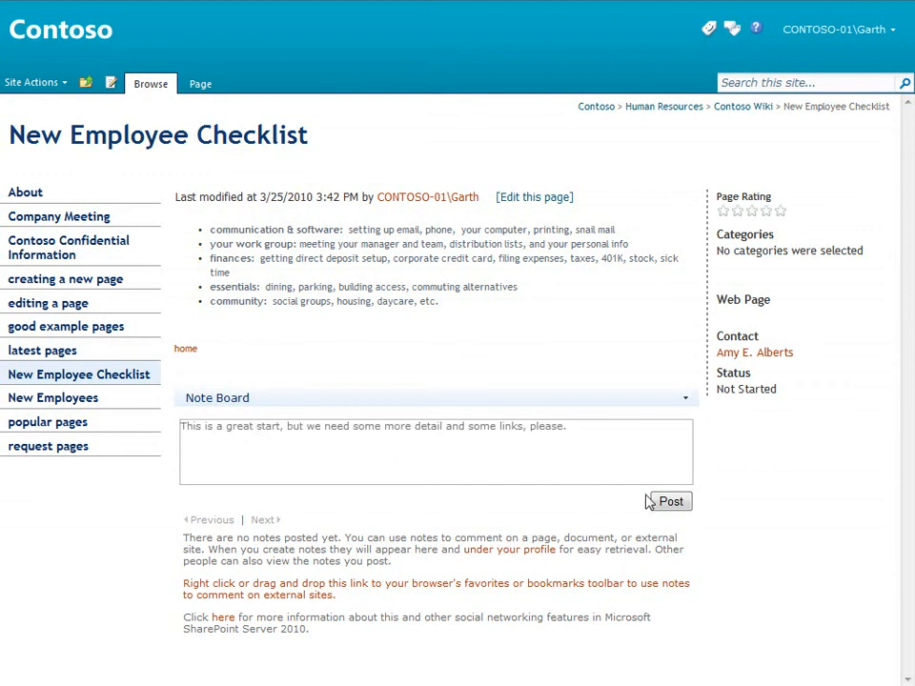
{"action": "left_click", "coordinate": [670, 502]}
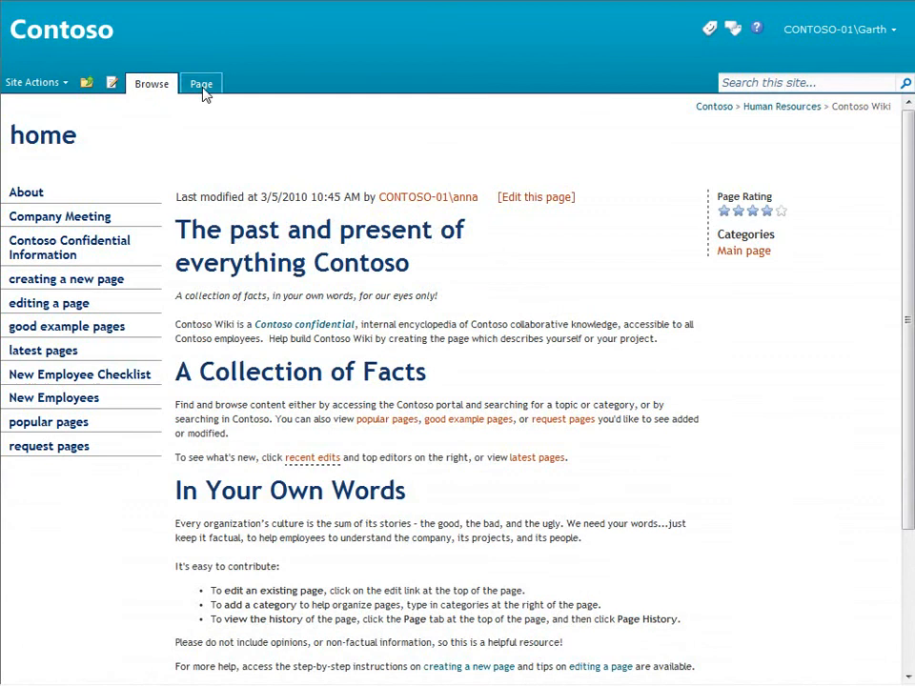
Stop inheriting permissions on the home wiki page via Page Permissions and confirm.
{"action": "left_click", "coordinate": [201, 84]}
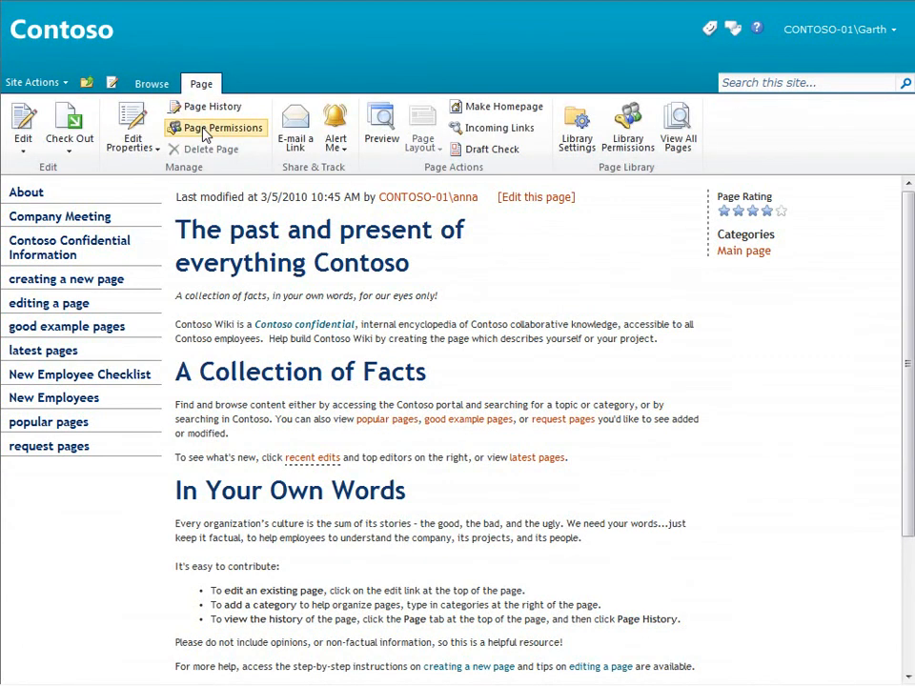
{"action": "left_click", "coordinate": [222, 127]}
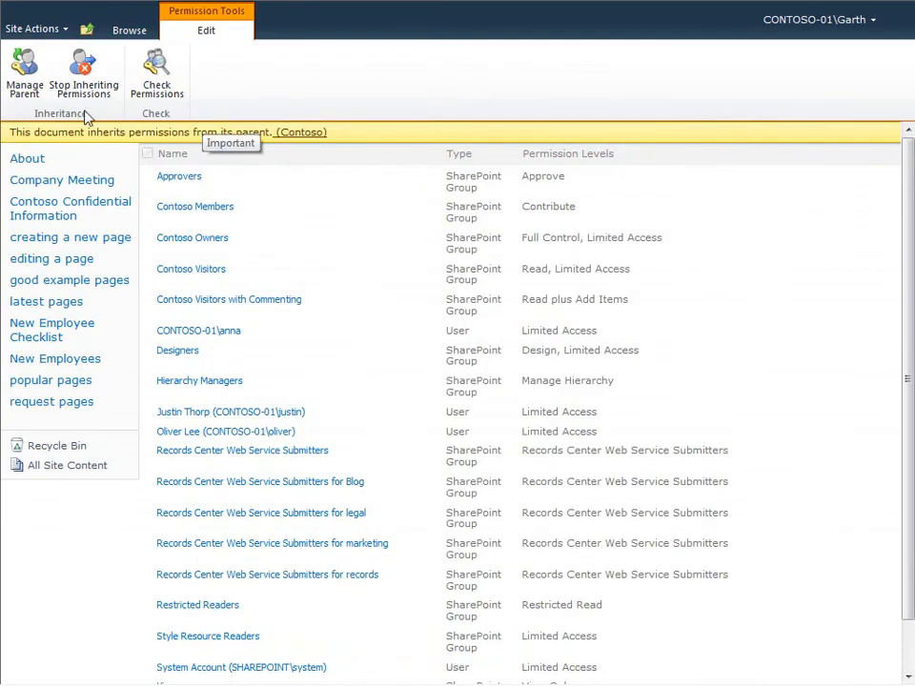
{"action": "left_click", "coordinate": [83, 71]}
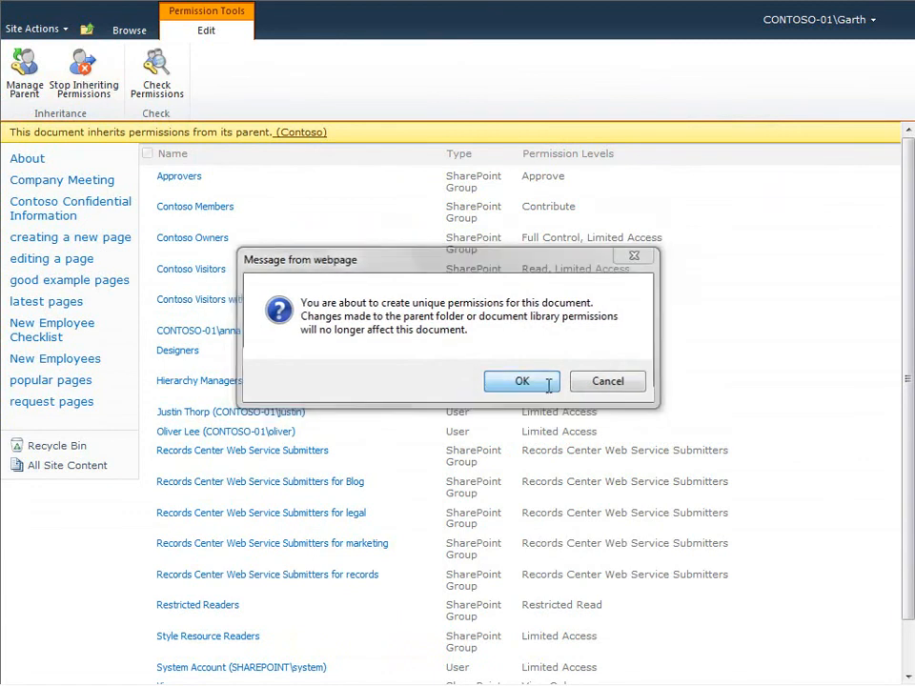
{"action": "left_click", "coordinate": [522, 381]}
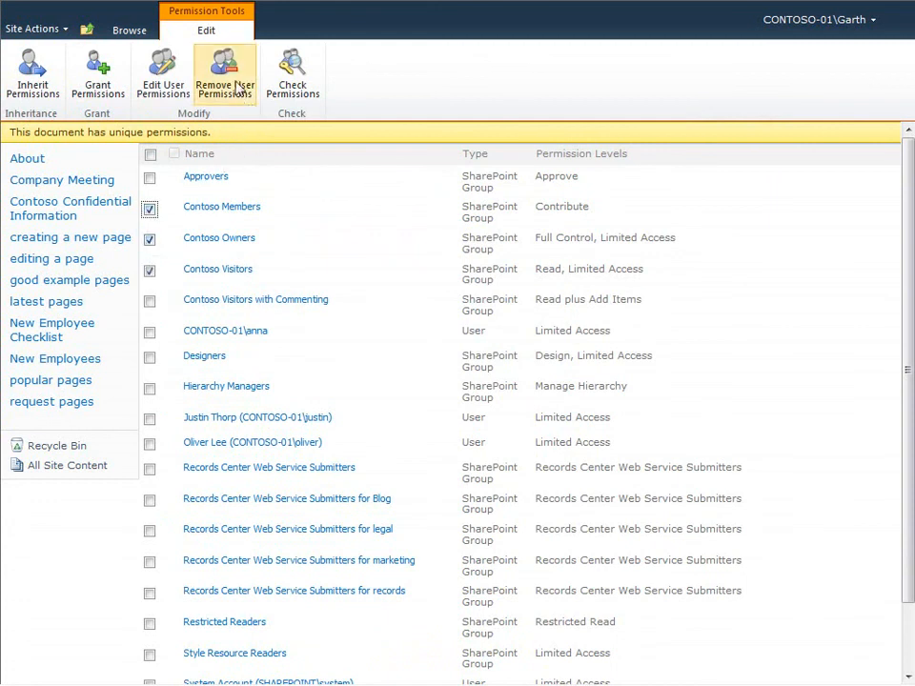
{"action": "mouse_move", "coordinate": [225, 74]}
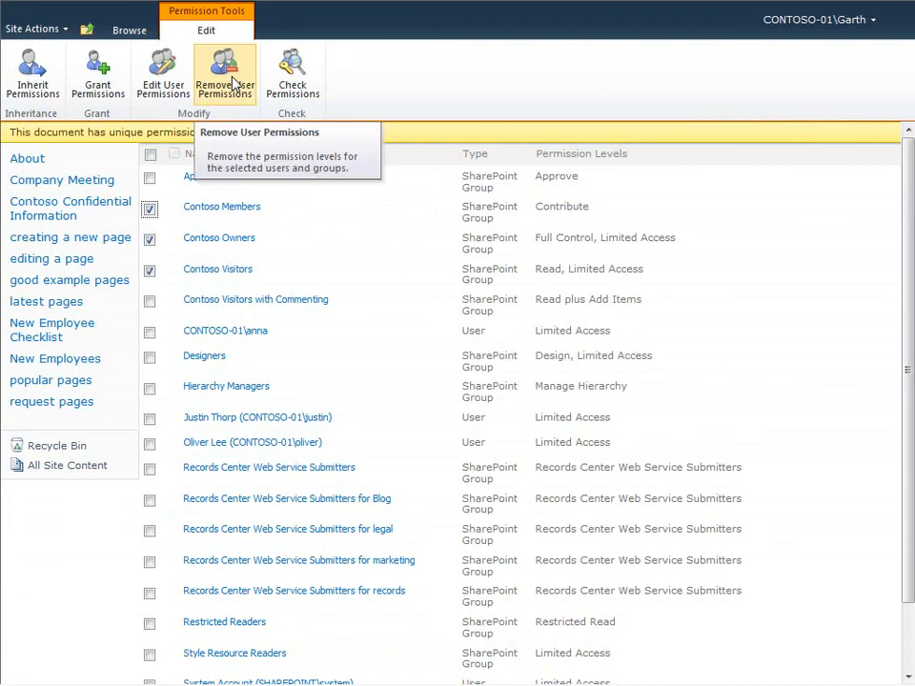